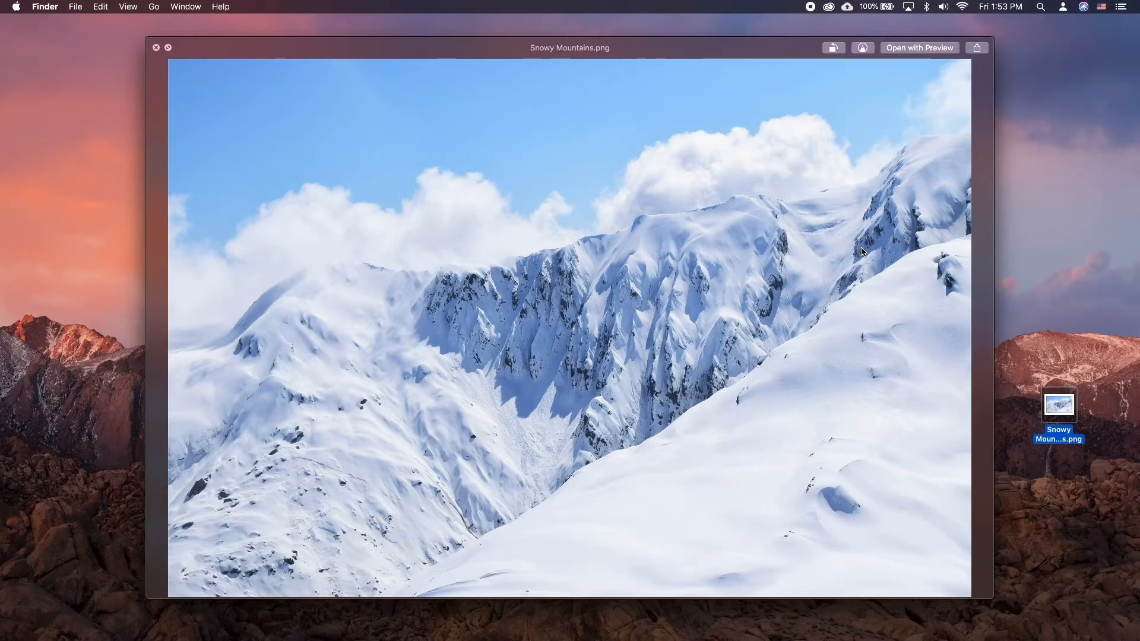
# - Open Snowy Mountains.png from the desktop in Preview via Open With
pyautogui.rightClick(1058, 408)
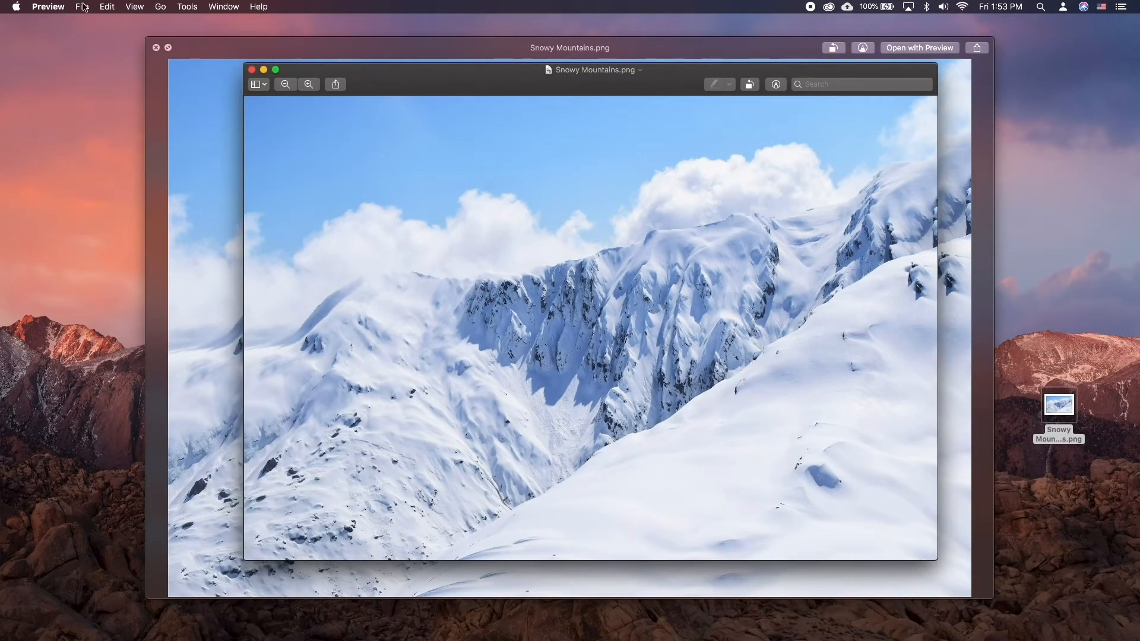
# - Export Snowy Mountains from Preview as a JPEG saved to the Desktop
pyautogui.click(81, 7)
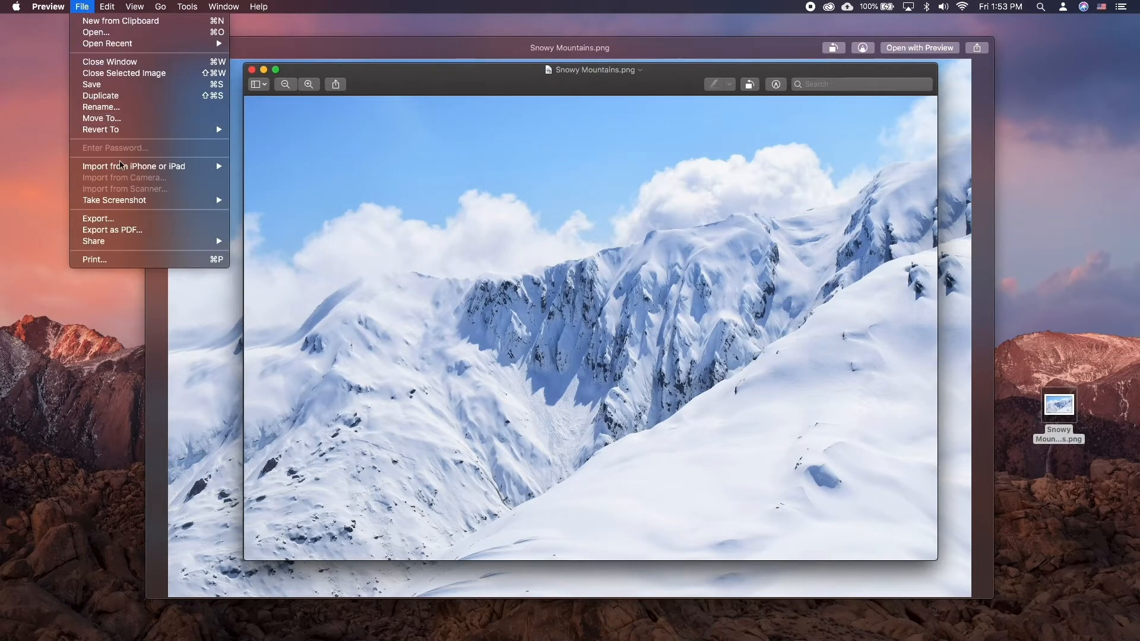
pyautogui.click(97, 218)
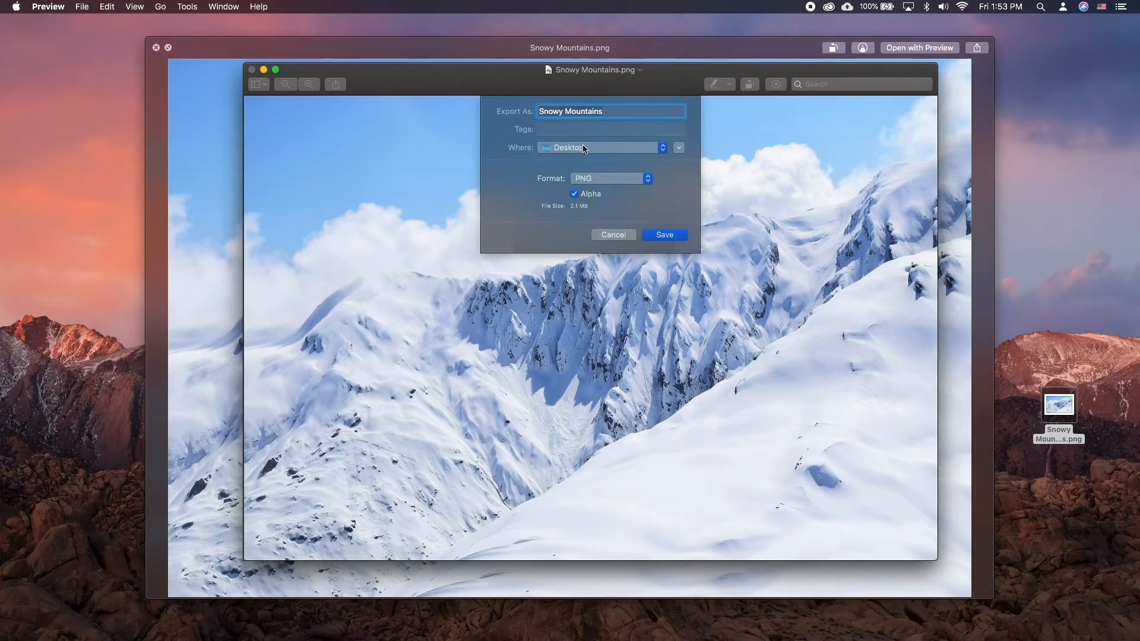
pyautogui.moveTo(631, 180)
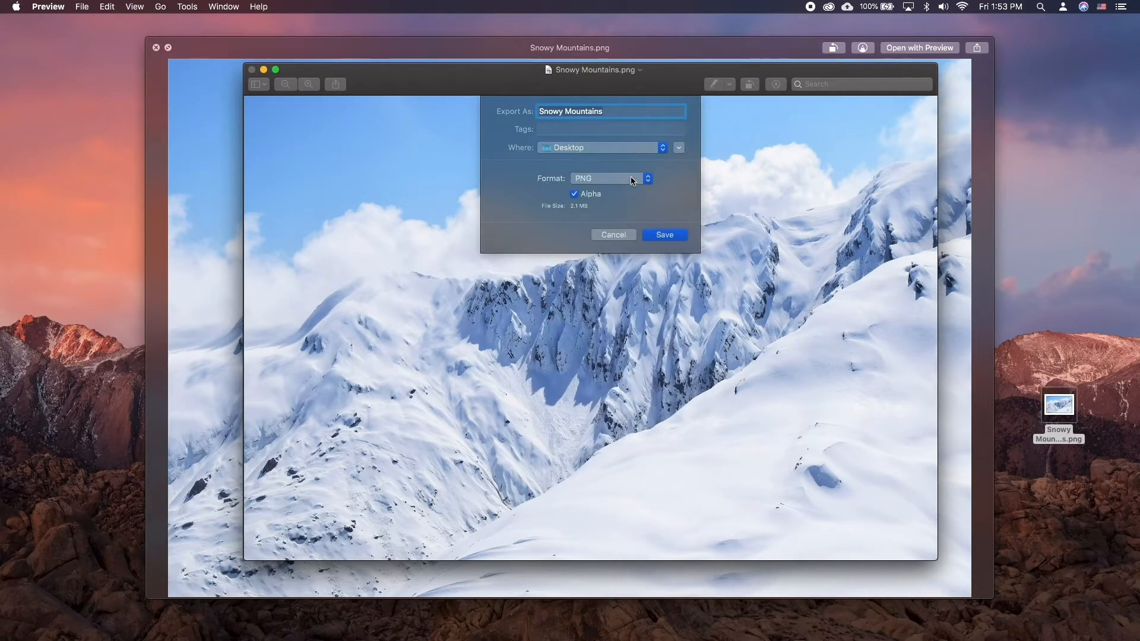
pyautogui.click(609, 178)
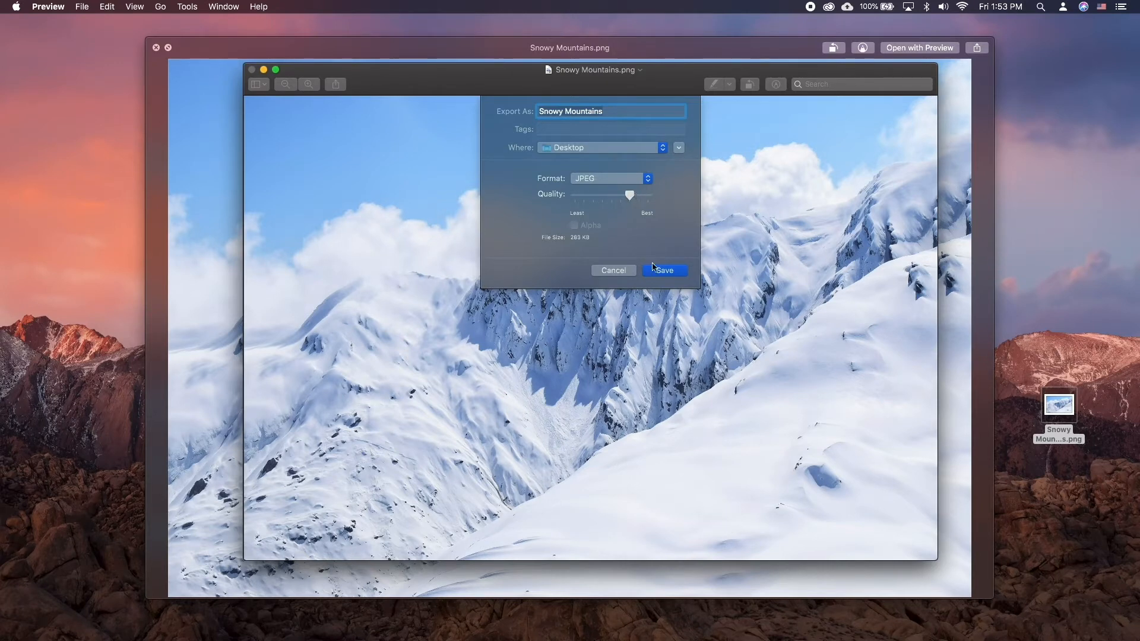
pyautogui.click(662, 269)
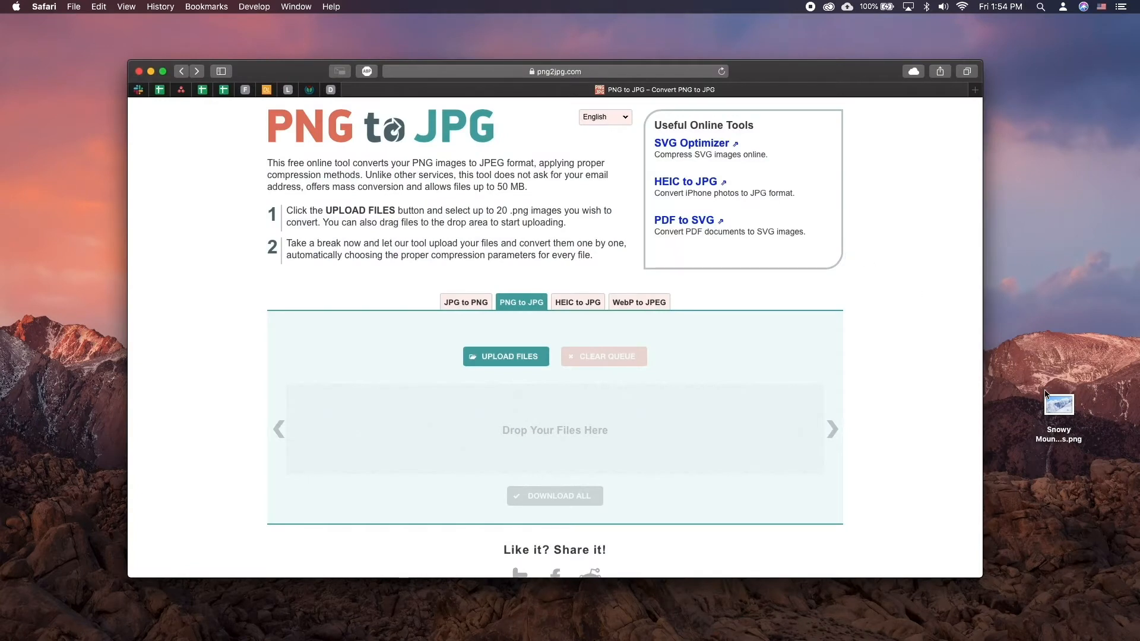
pyautogui.moveTo(1063, 413)
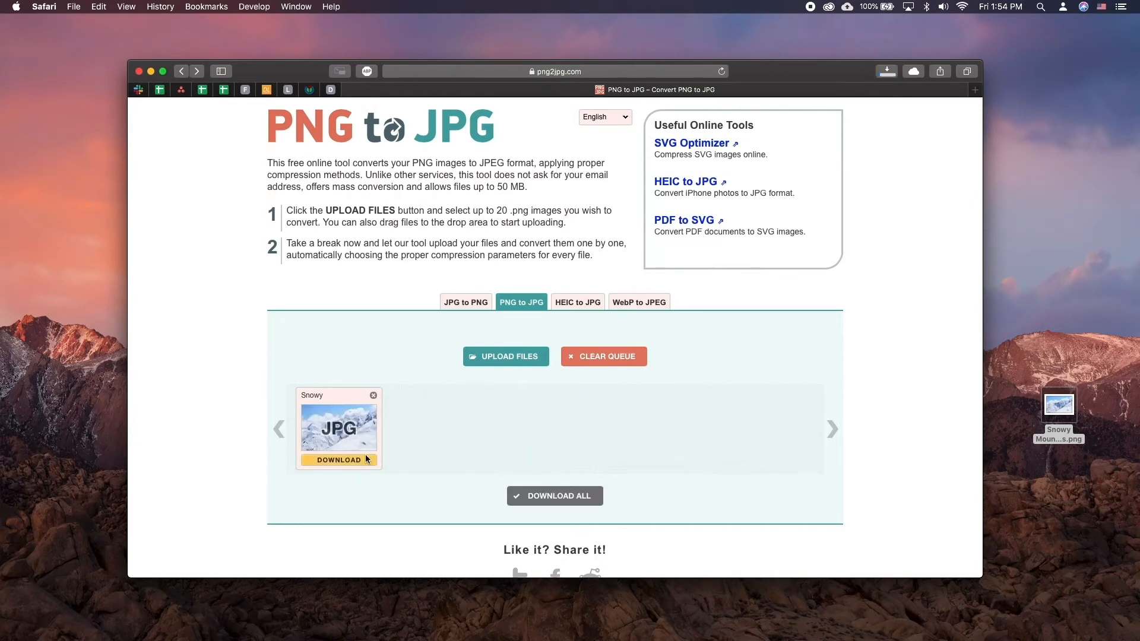
# - Download the converted Snowy Mountains JPG from png2jpg.com
pyautogui.click(885, 71)
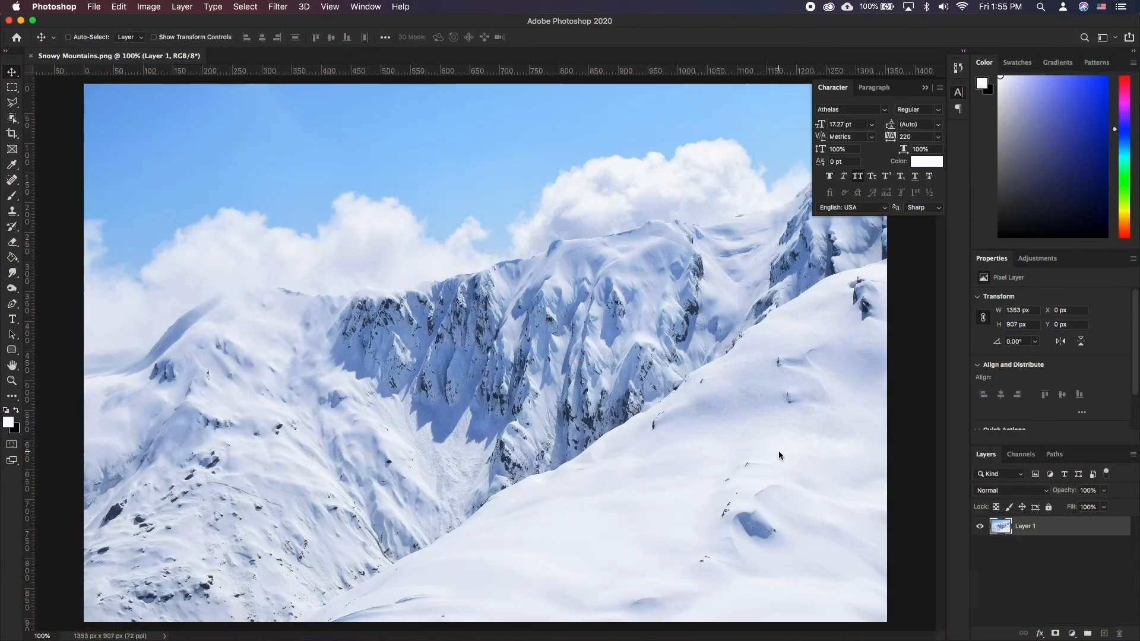
# - Save Snowy Mountains as a JPEG copy to the Desktop at Maximum quality in Photoshop
pyautogui.click(94, 6)
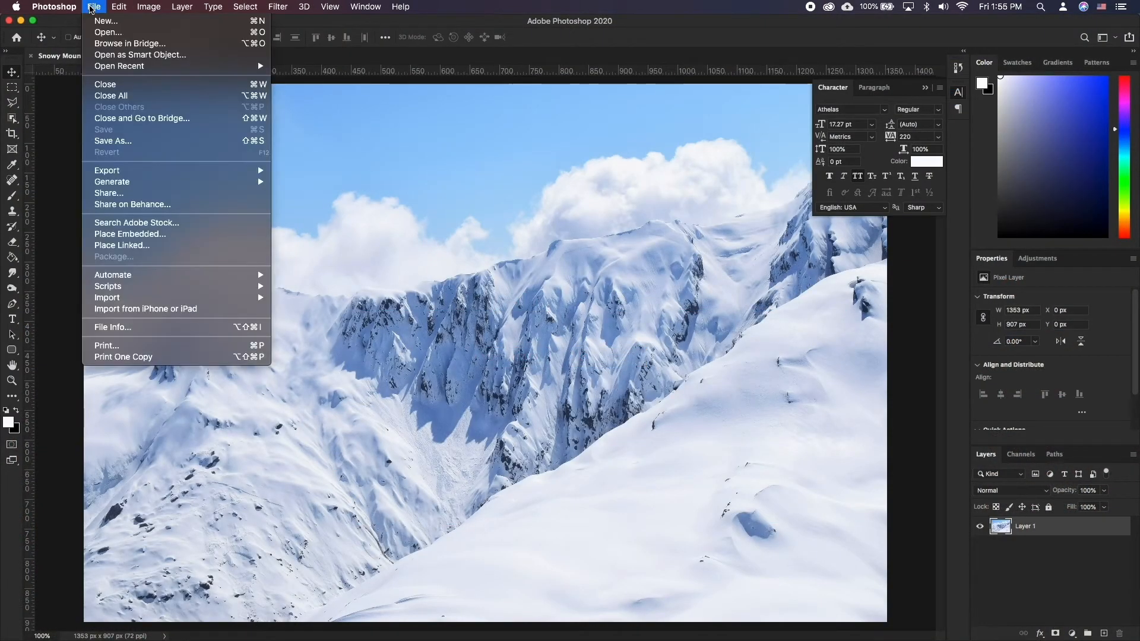
pyautogui.moveTo(145, 141)
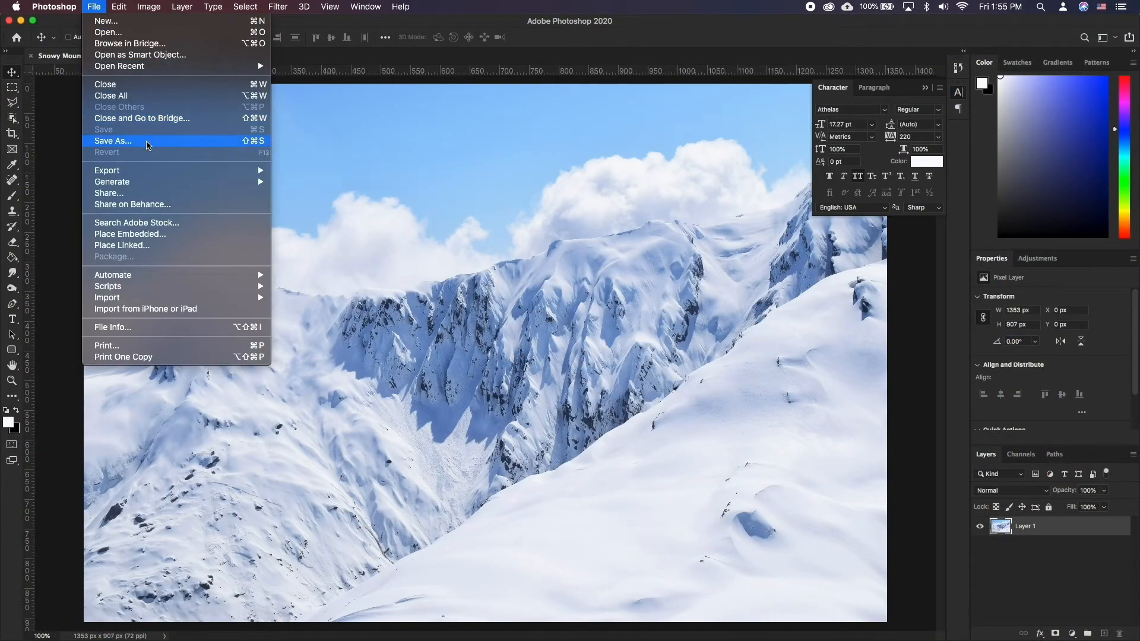
pyautogui.click(113, 141)
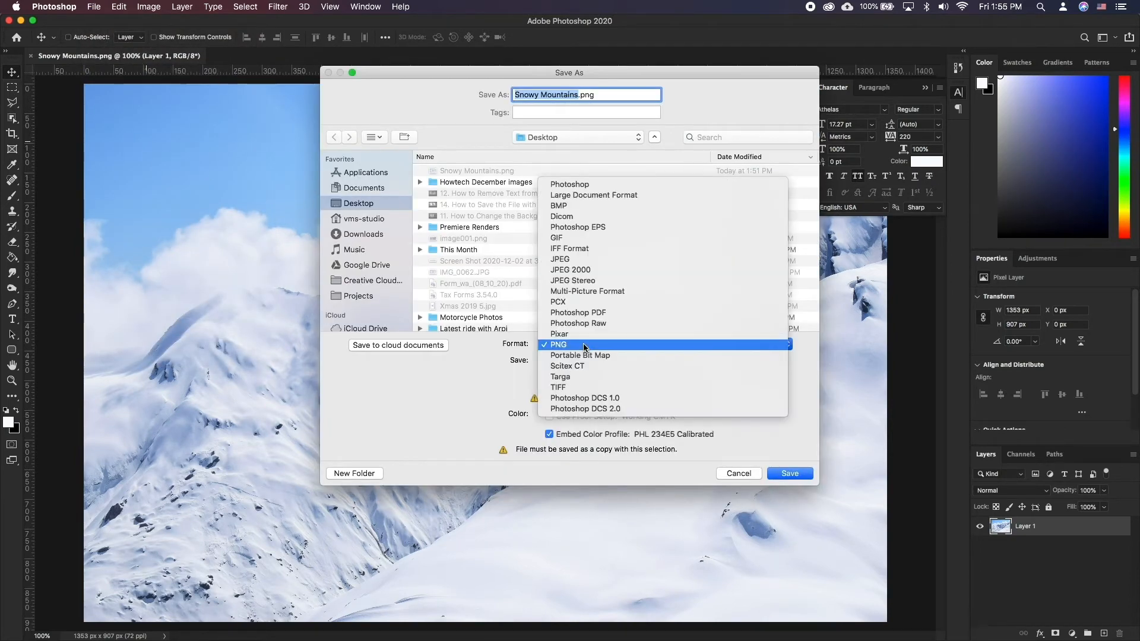
pyautogui.moveTo(560, 259)
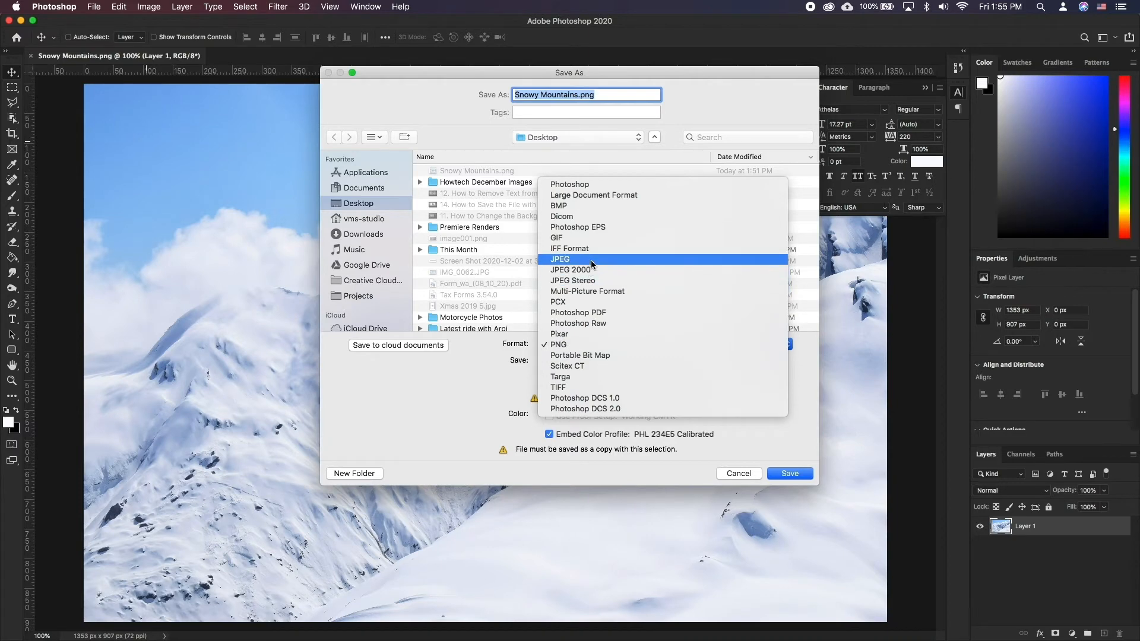
pyautogui.click(559, 259)
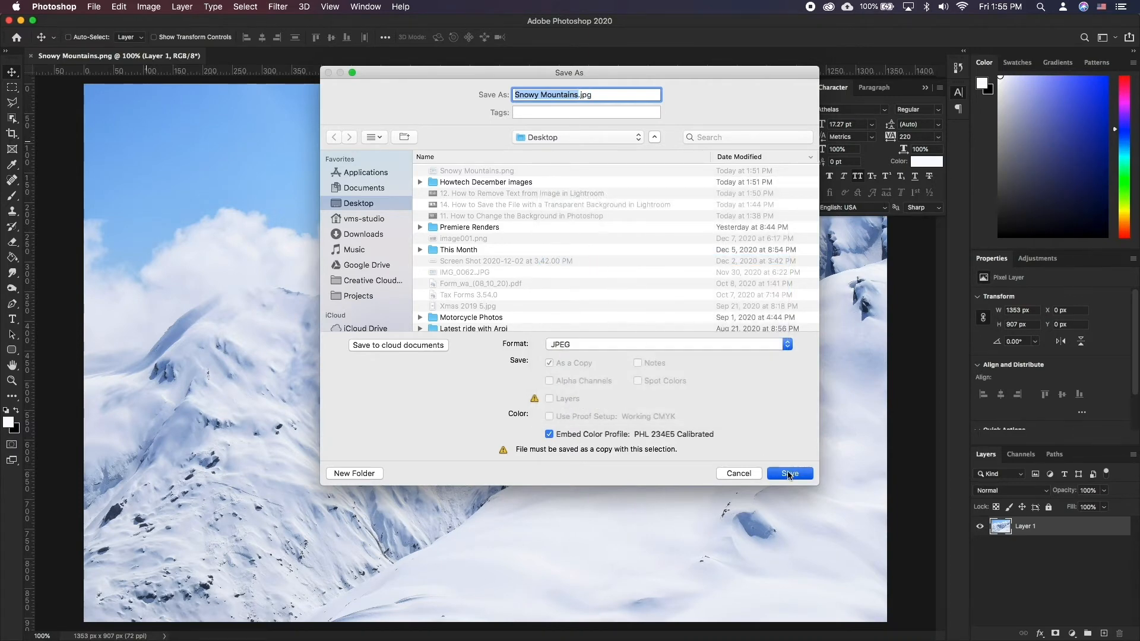
pyautogui.click(789, 473)
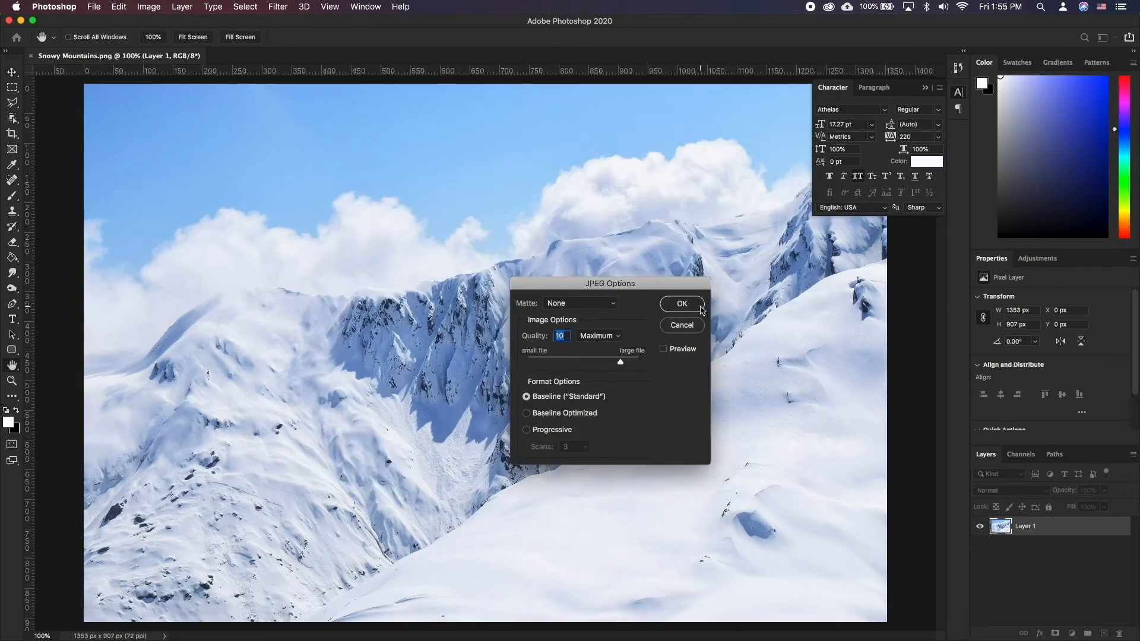
pyautogui.click(681, 304)
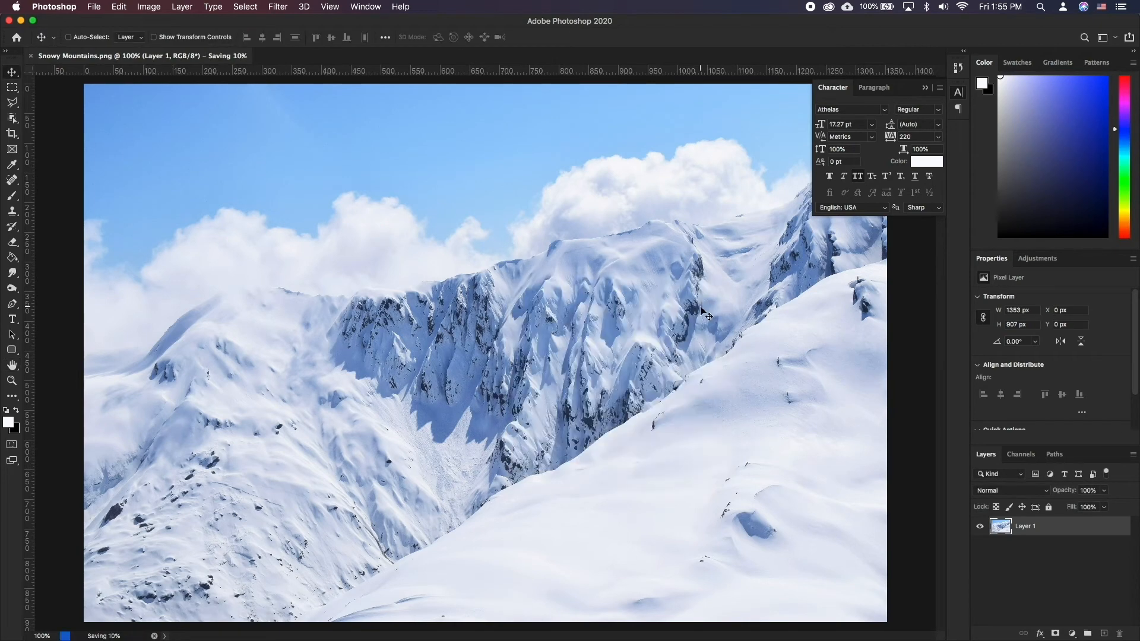